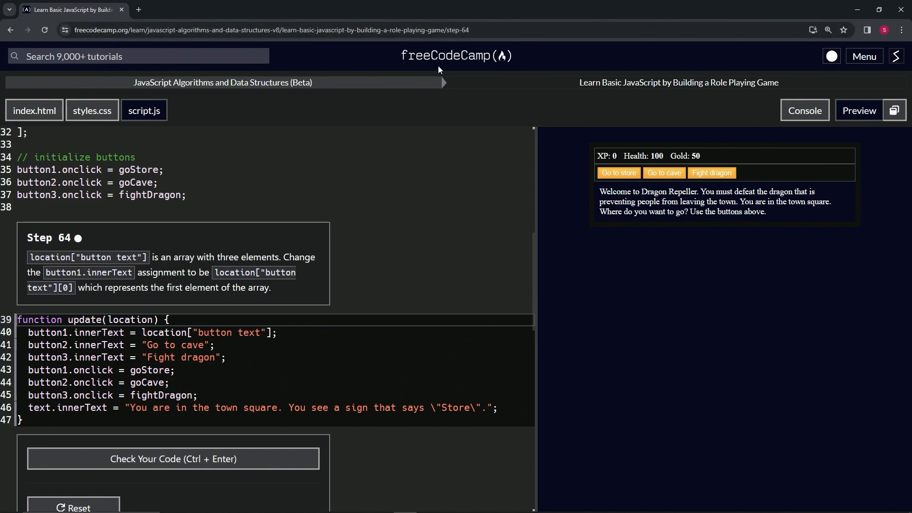
mouse_move(181, 97)
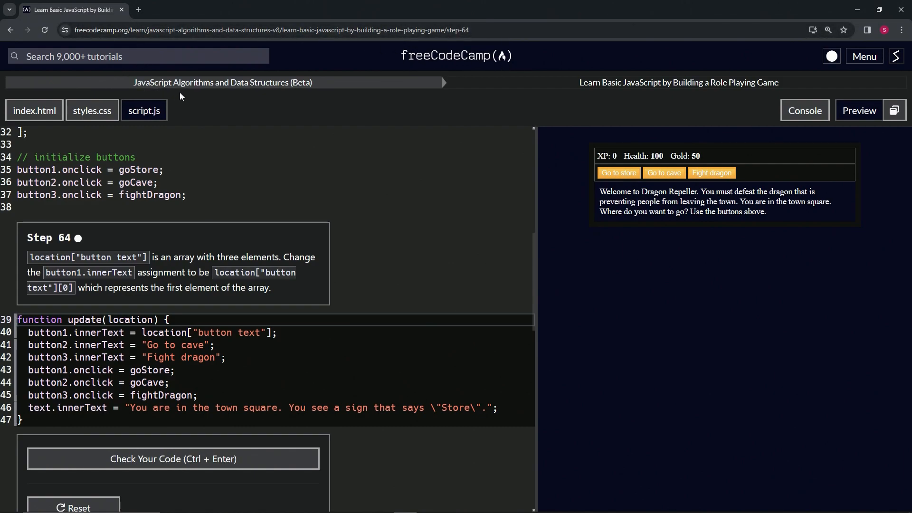
mouse_move(633, 97)
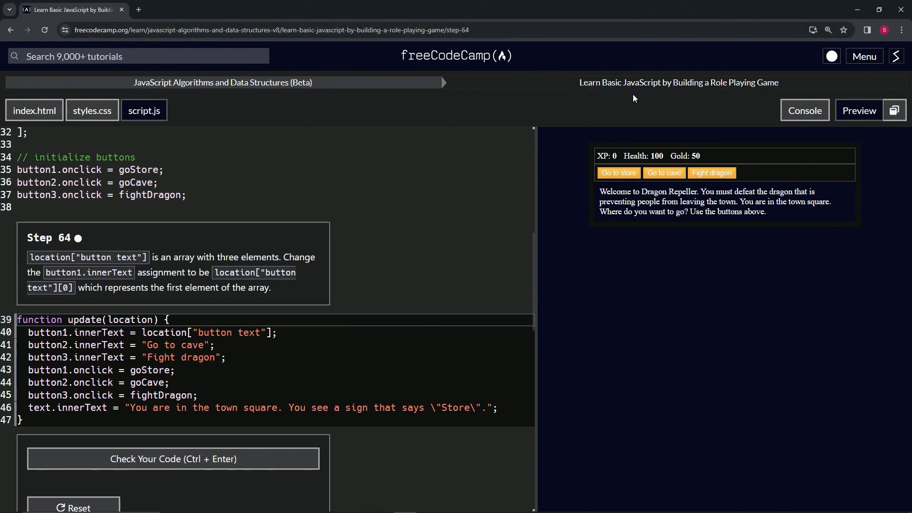
mouse_move(65, 190)
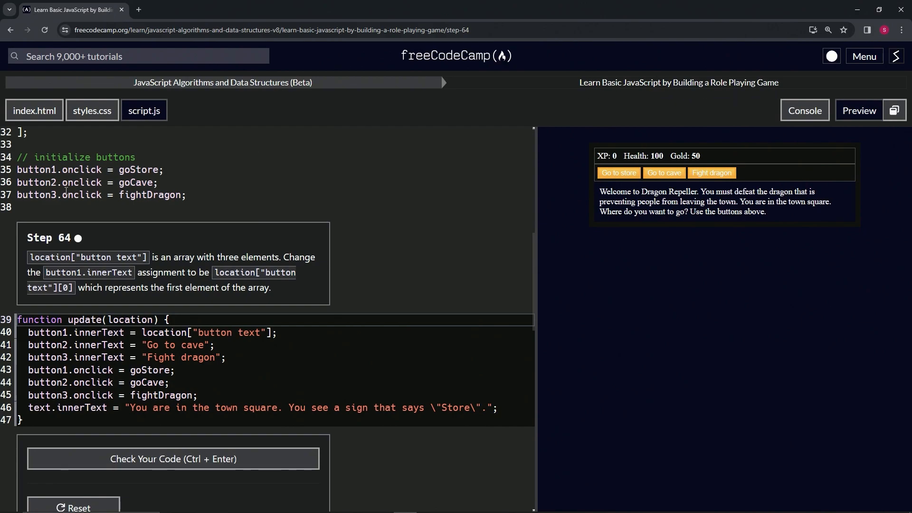
mouse_move(90, 253)
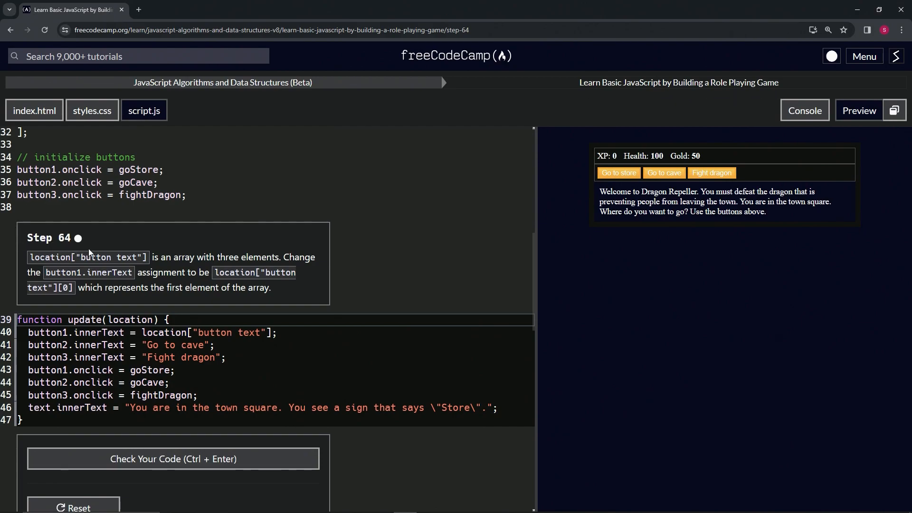
mouse_move(8, 266)
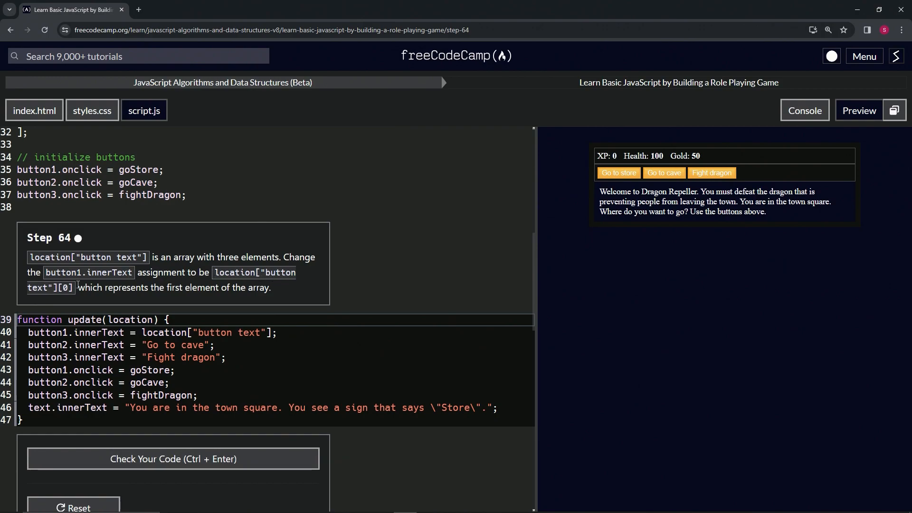
mouse_move(212, 297)
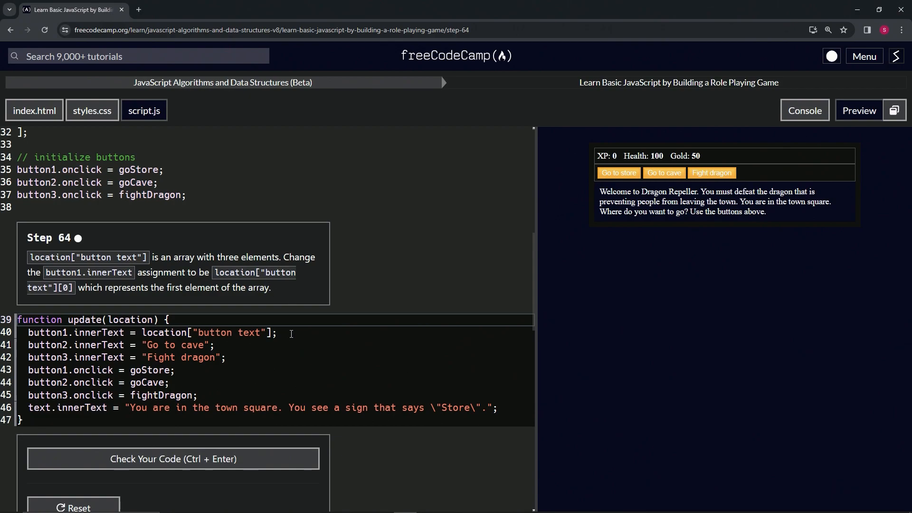
Add the comment // locations[0]["button text"] after the button1.innerText assignment on line 40.
text(//)
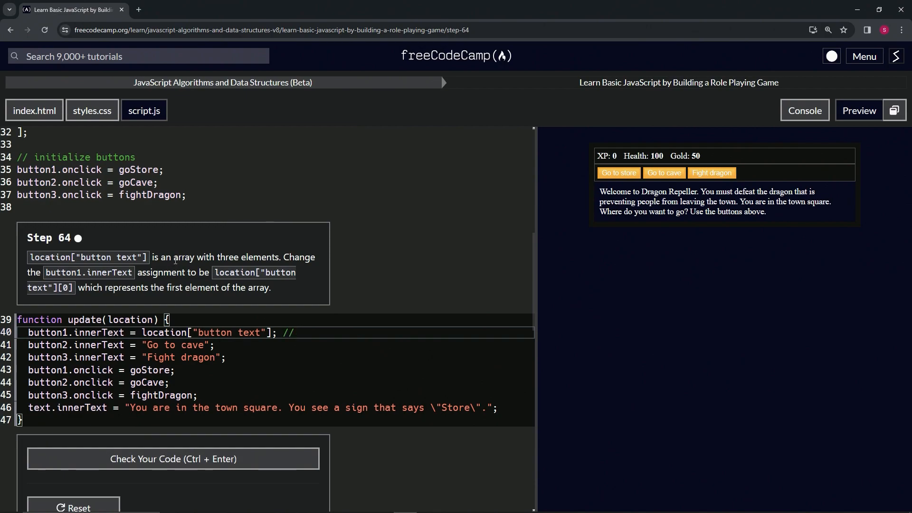
text(locat)
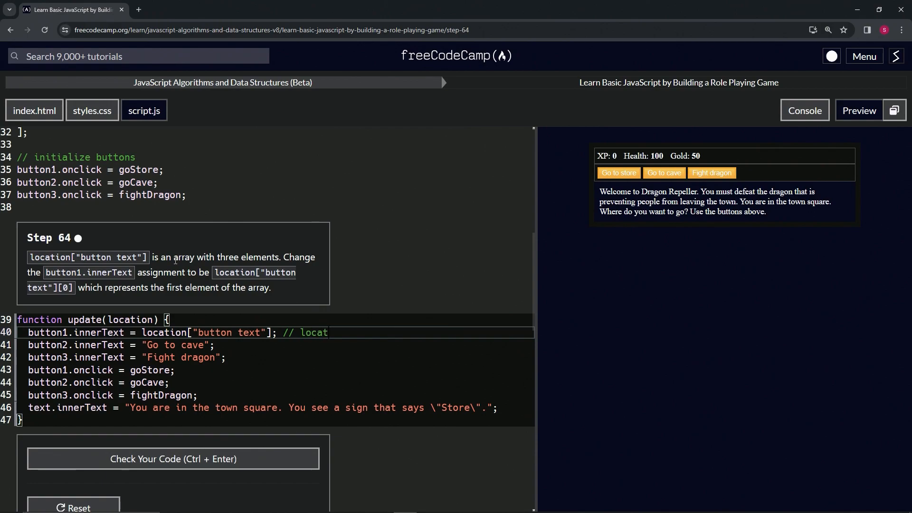
text(ions[])
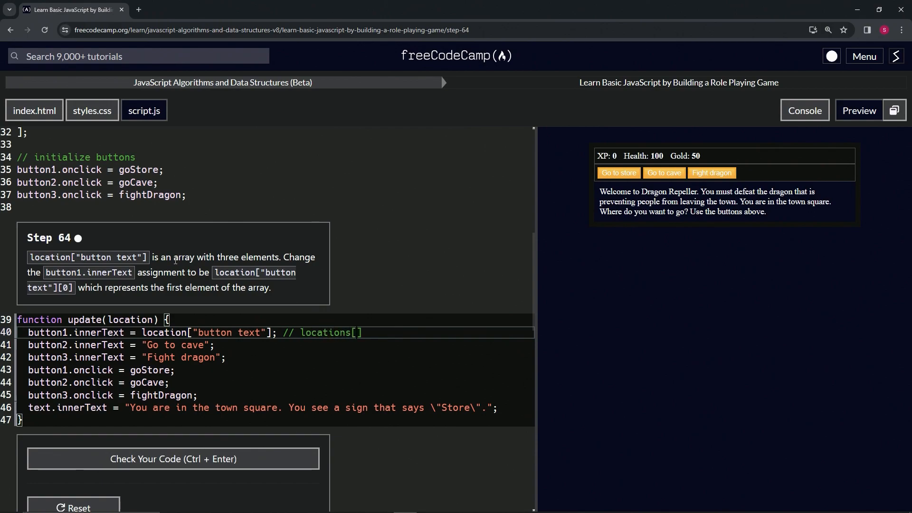
text(-)
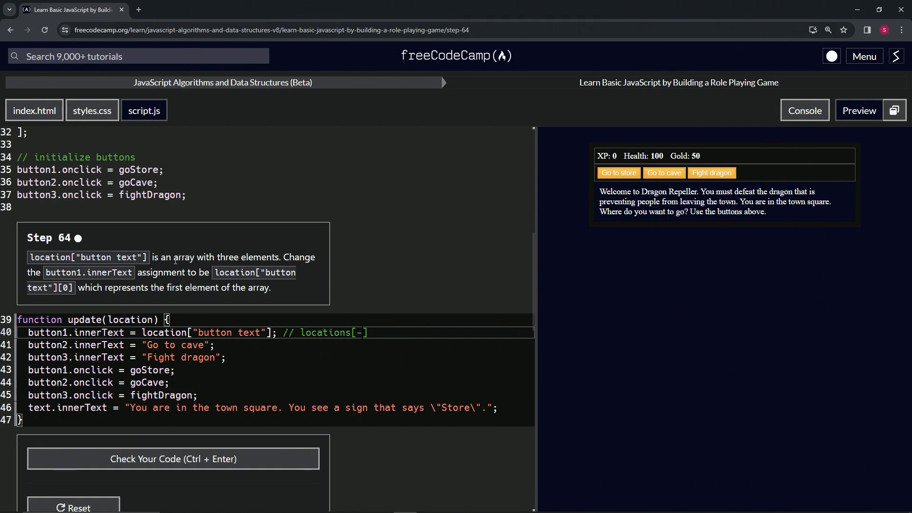
text(0)
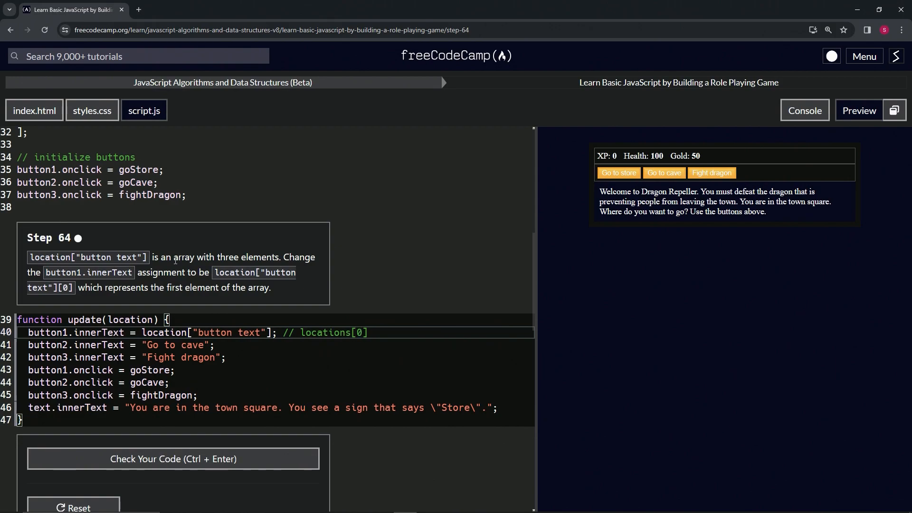
text(["but"])
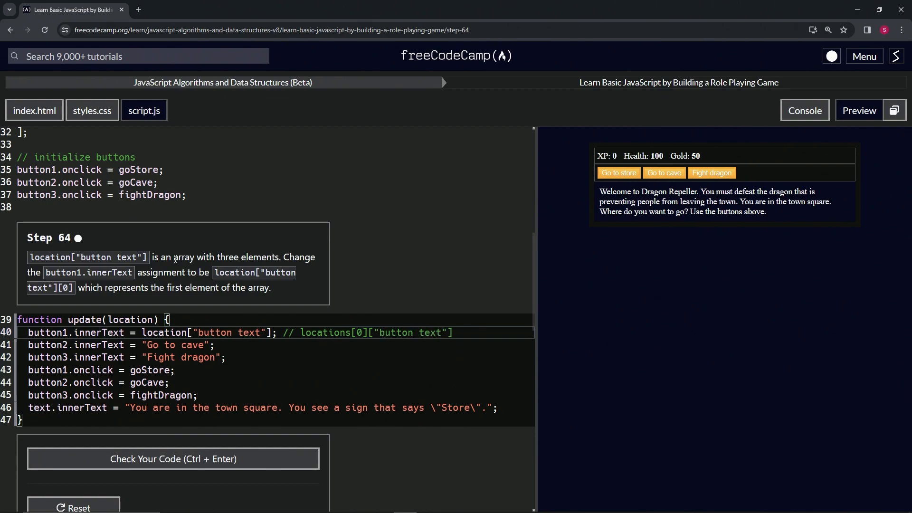
Check the locations array's button text, then append [0] so the line-40 comment reads locations[0]["button text"][0].
scroll(down, 3)
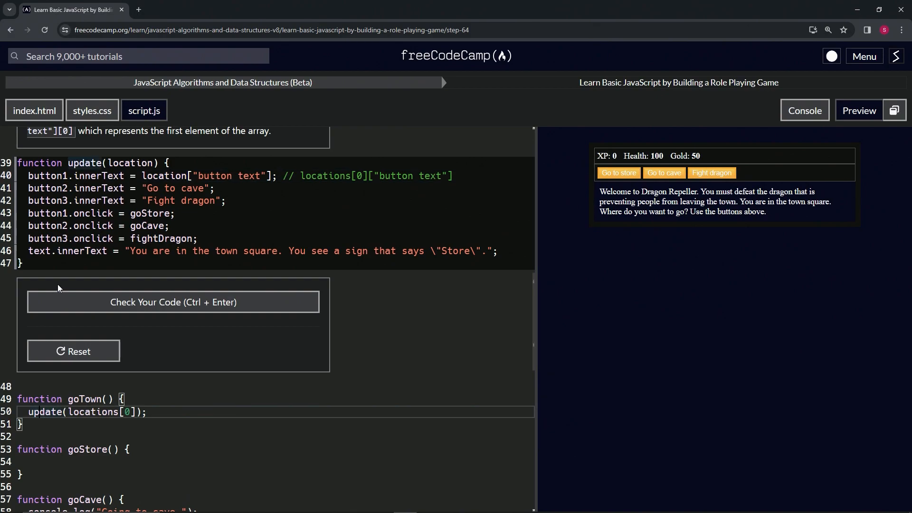
scroll(up, 3)
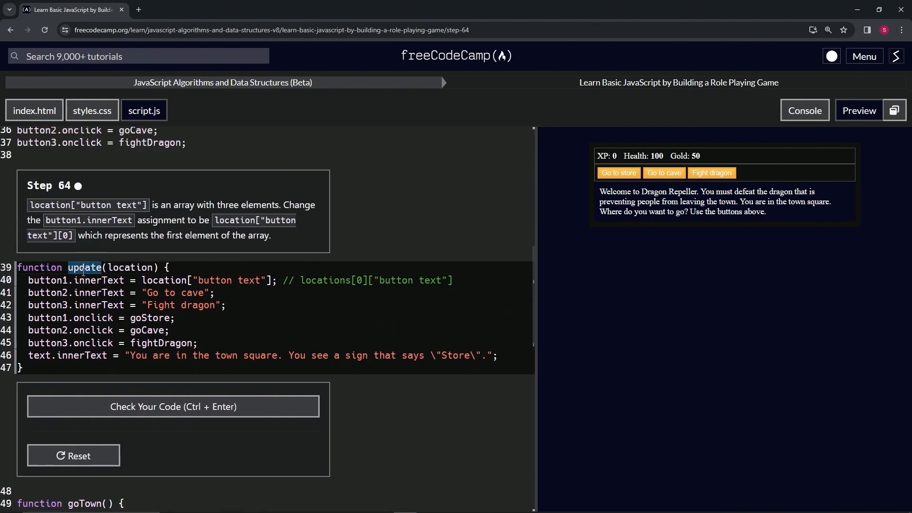
scroll(down, 3)
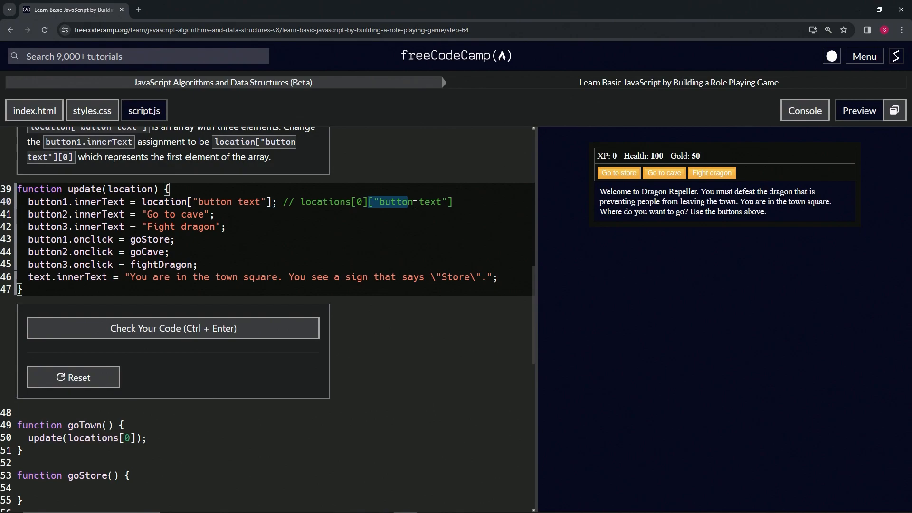
scroll(up, 3)
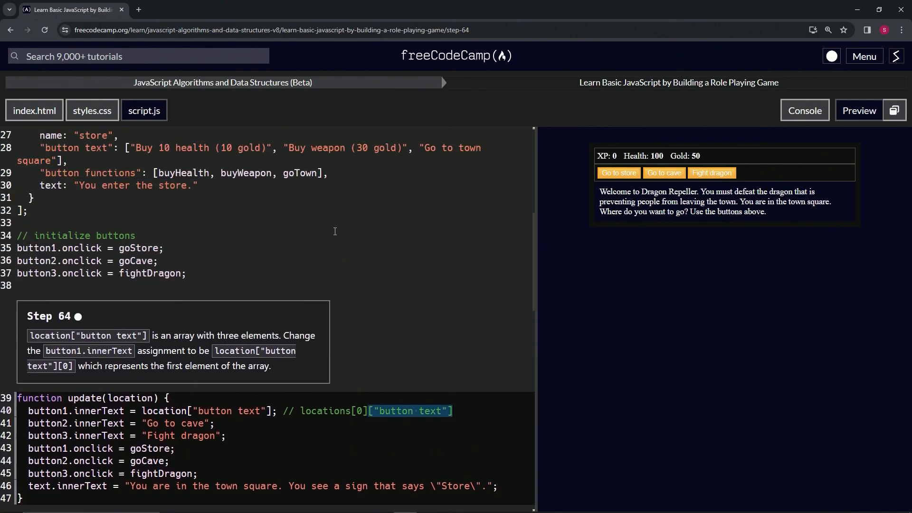
scroll(up, 3)
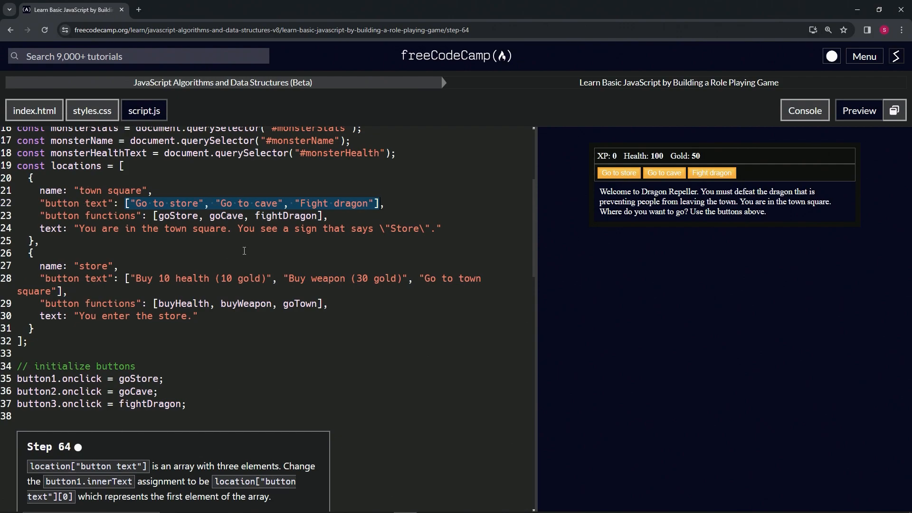
scroll(down, 3)
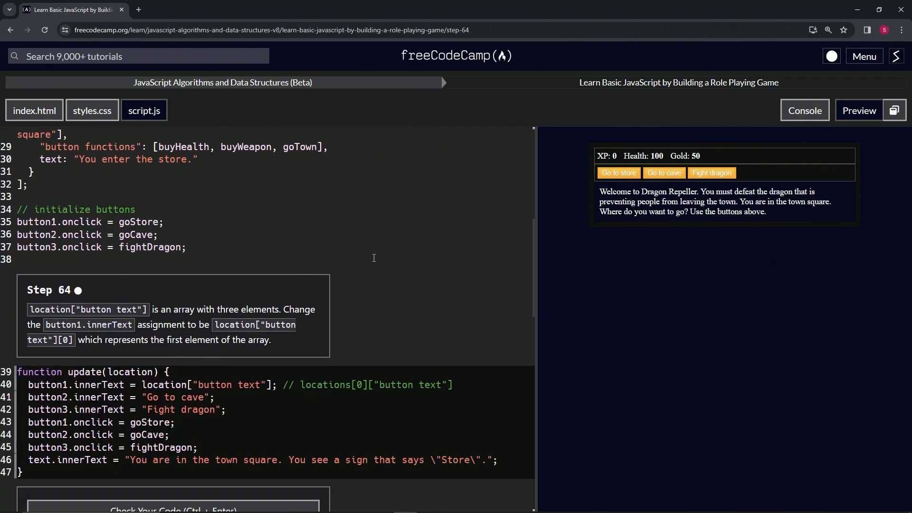
mouse_move(442, 283)
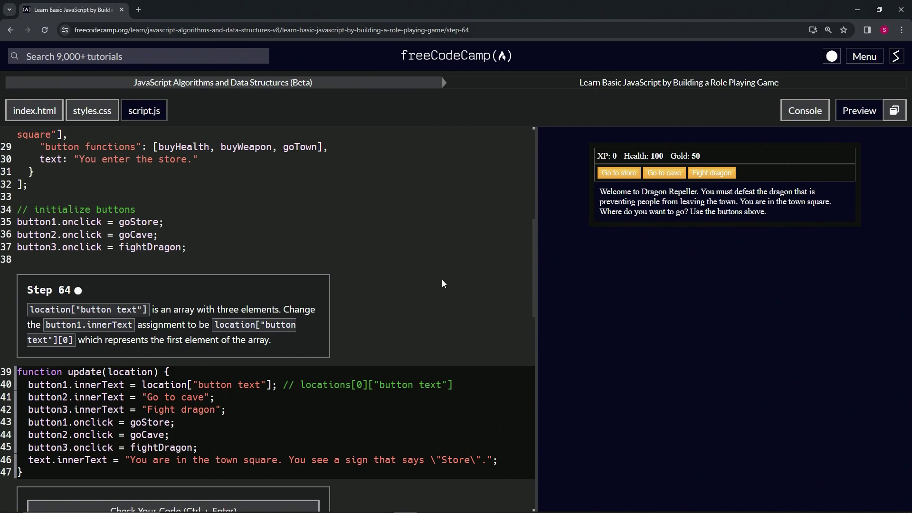
mouse_move(488, 333)
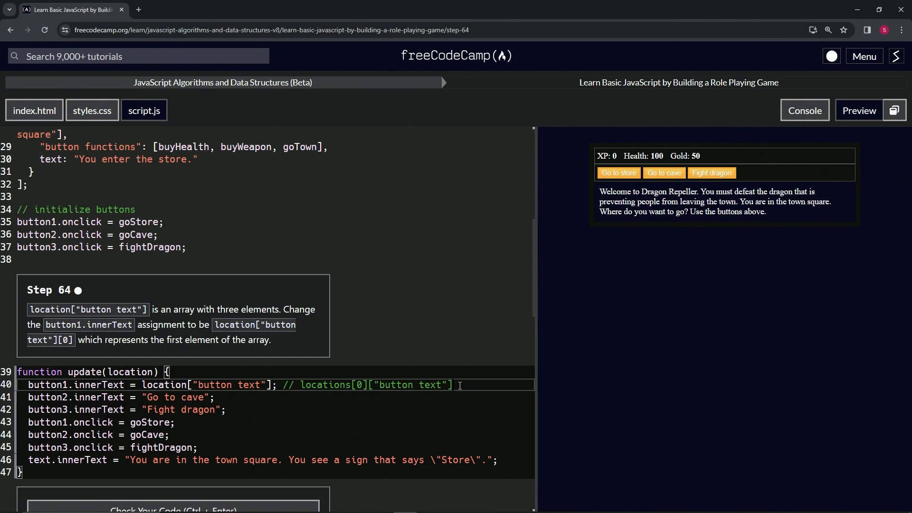
text([0])
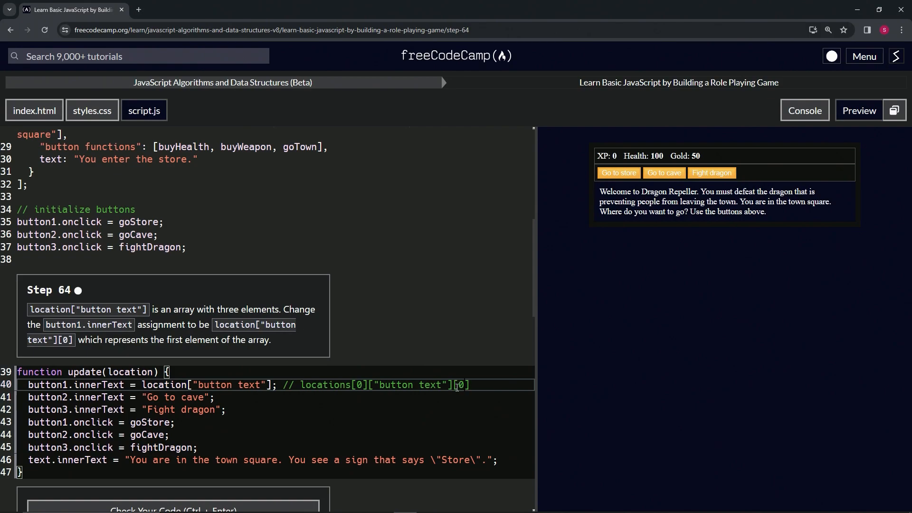
scroll(down, 3)
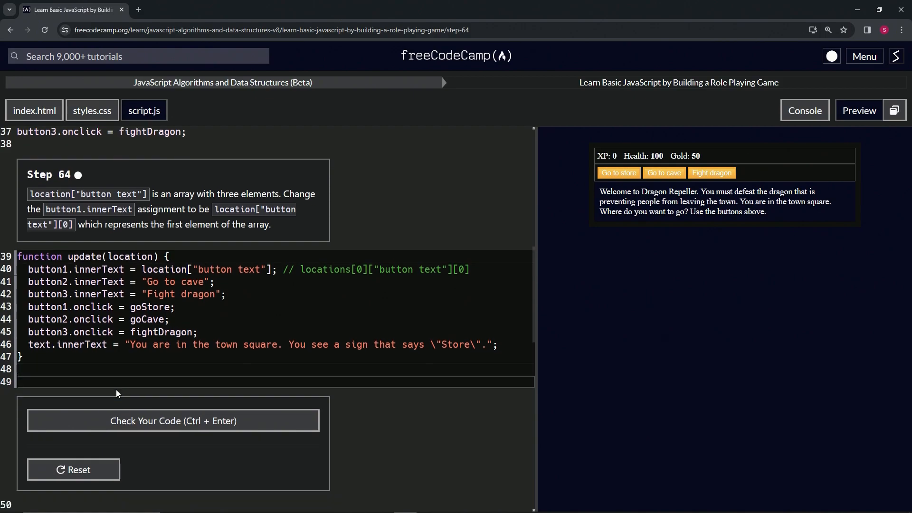
Log locations[0]["button text"] on line 49, showing 'Go to store', 'Go to cave', 'Fight dragon' in the console.
text(console.log)
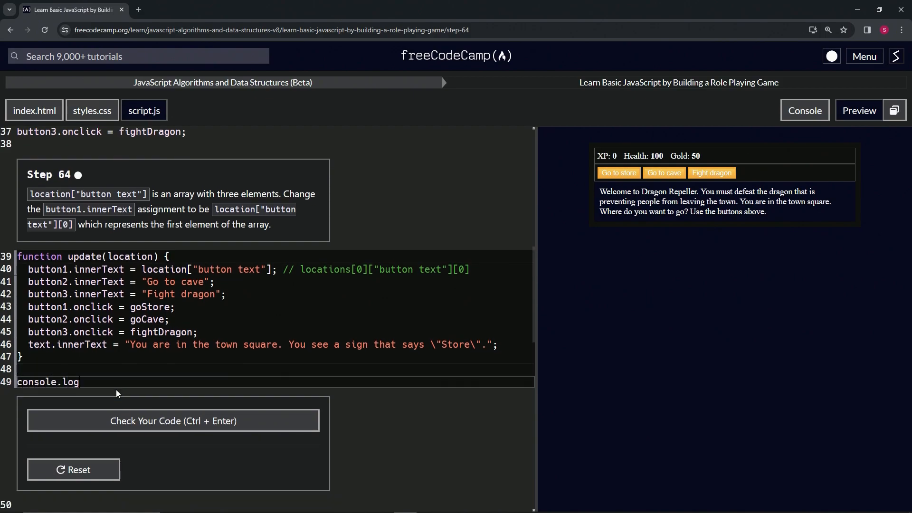
text(())
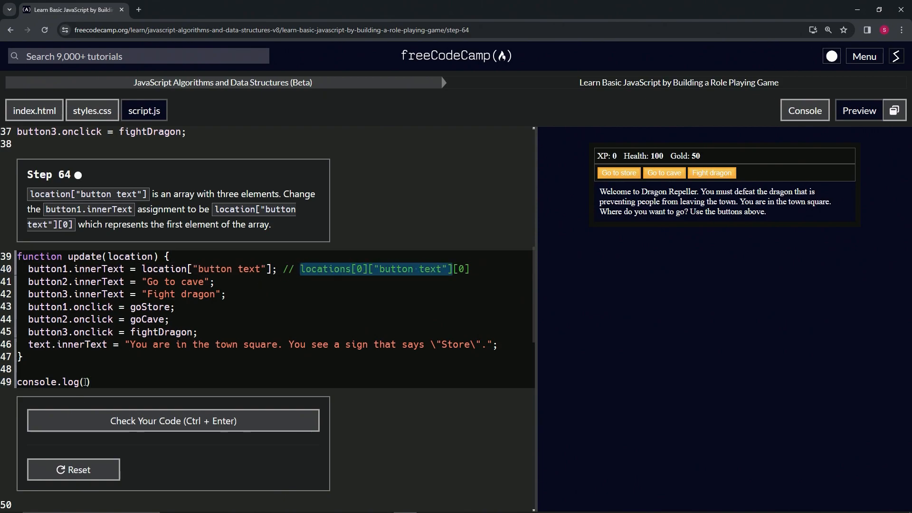
text(locations[0]["button text"])
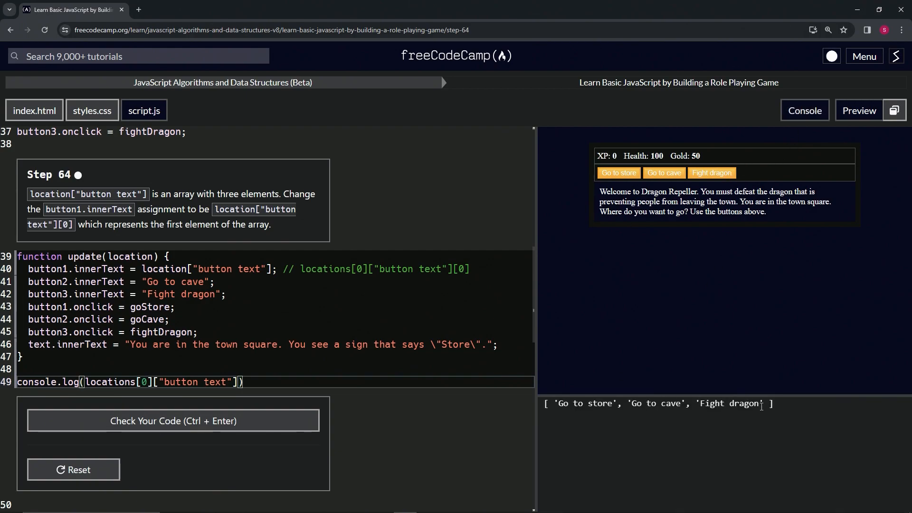
scroll(up, 3)
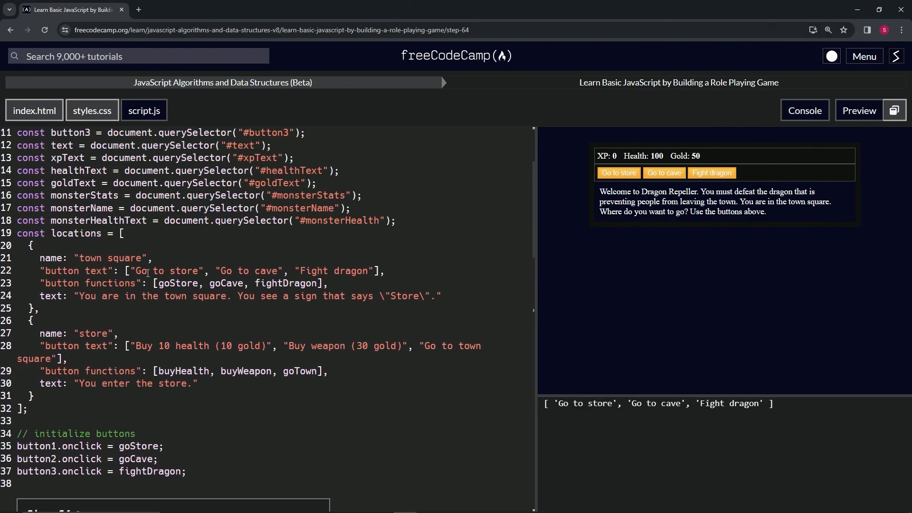
scroll(down, 3)
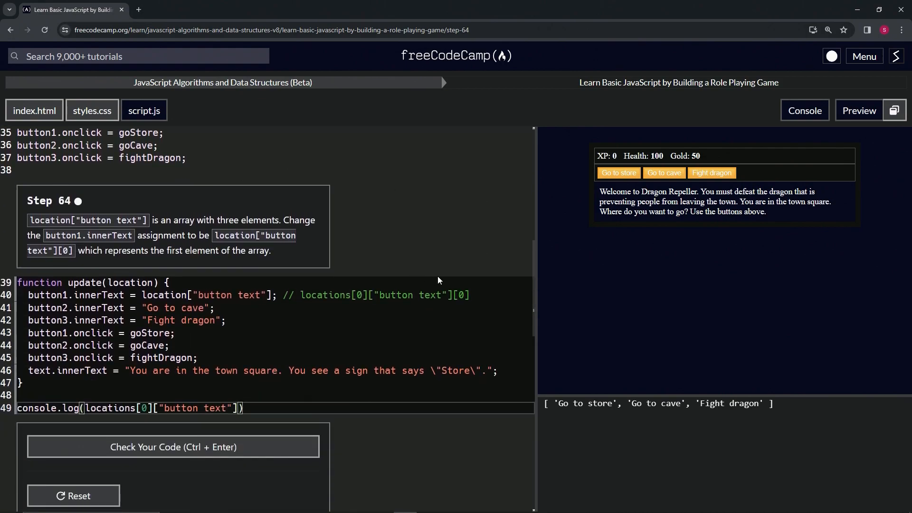
mouse_move(568, 397)
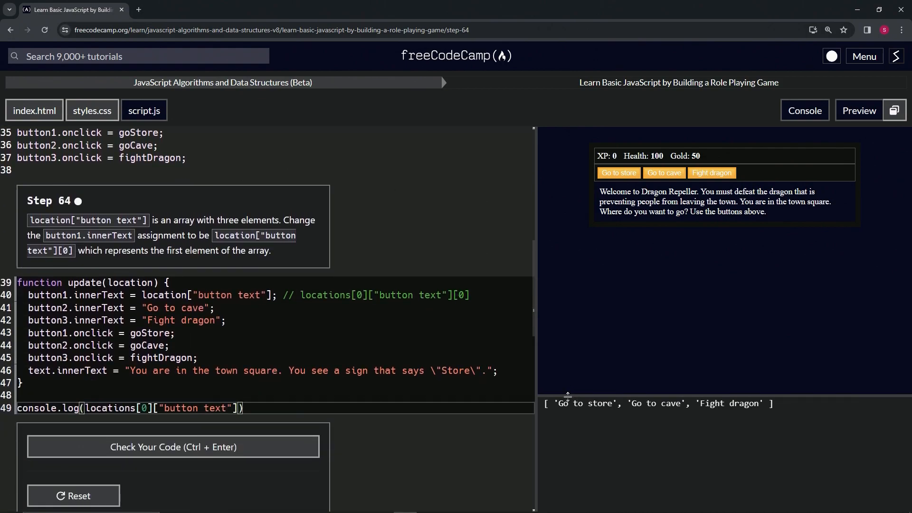
mouse_move(580, 401)
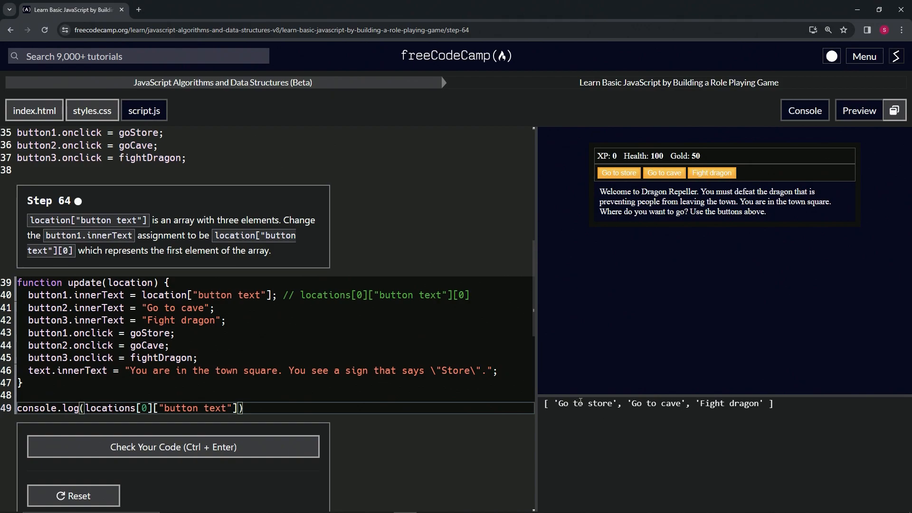
scroll(down, 3)
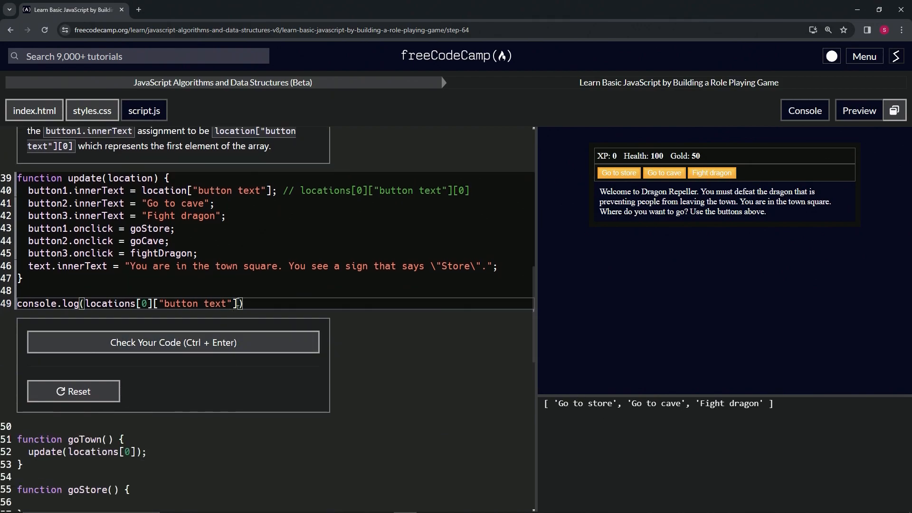
Index the button text with [0] so button1.innerText gets location["button text"][0] and the console logs 'Go to store'.
text(,)
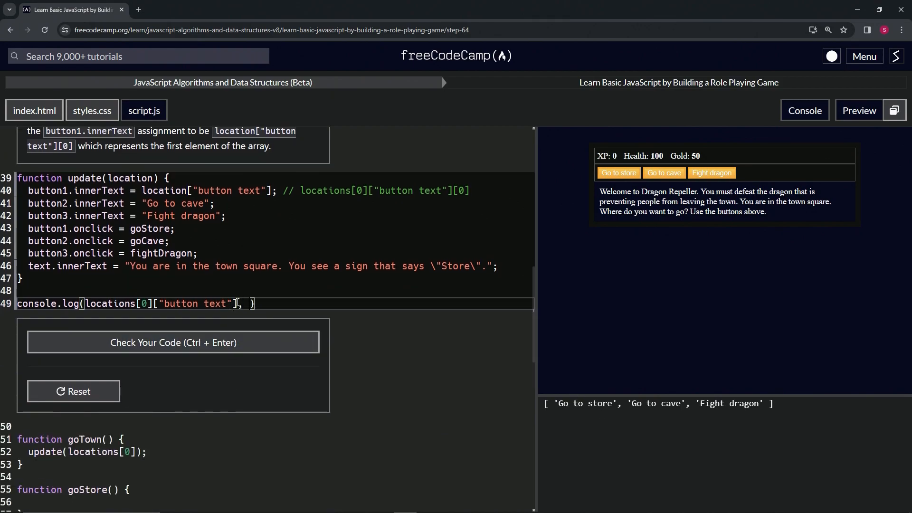
text(locations[0]["button text"])
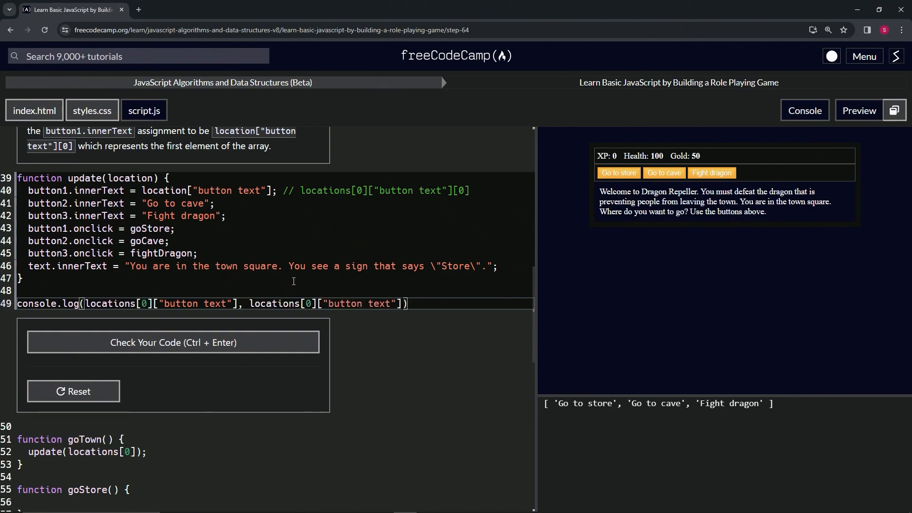
click(172, 342)
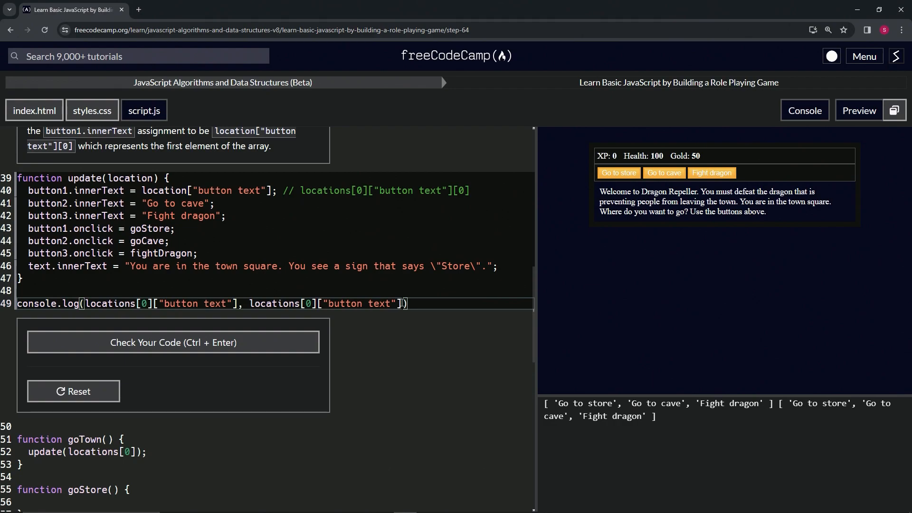
text([0])
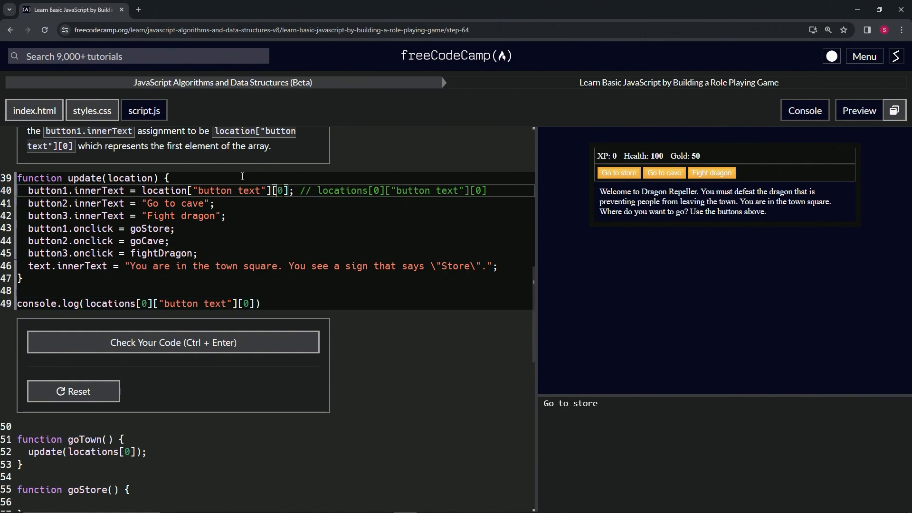
Remove the temporary console.log line from script.js.
scroll(up, 3)
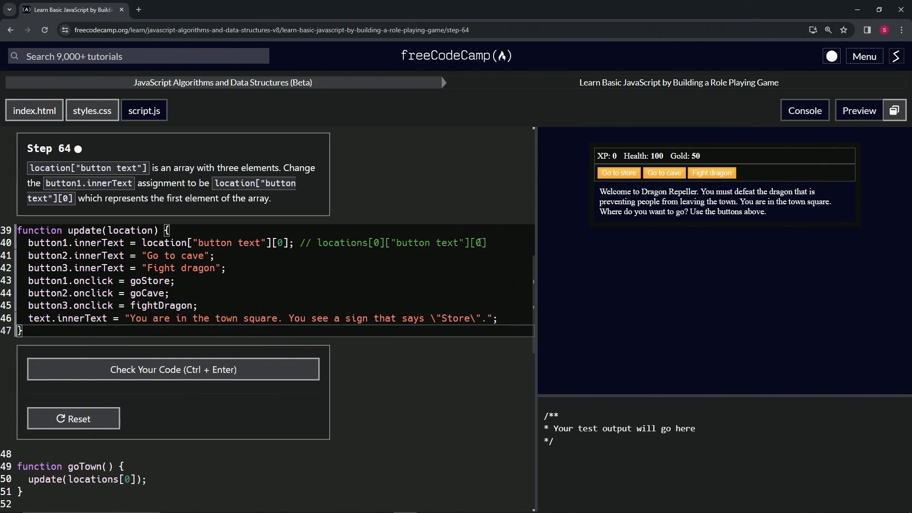
Extend the line-40 comment with = "Go to store", quoting the example value.
click(497, 242)
text( =)
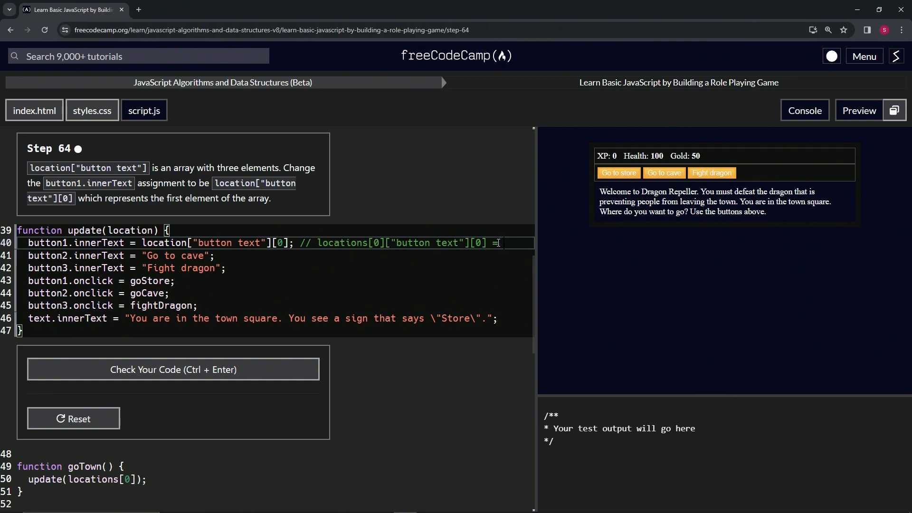
text(go)
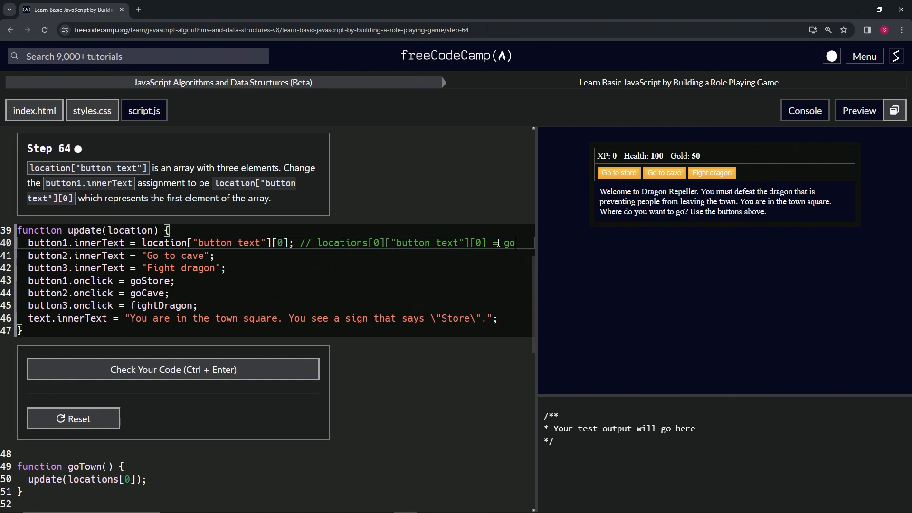
scroll(up, 3)
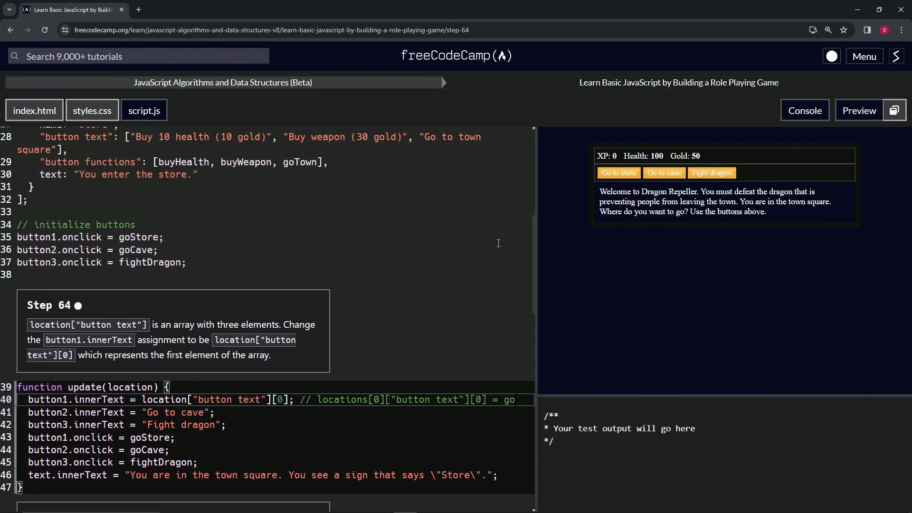
scroll(down, 3)
text( to store)
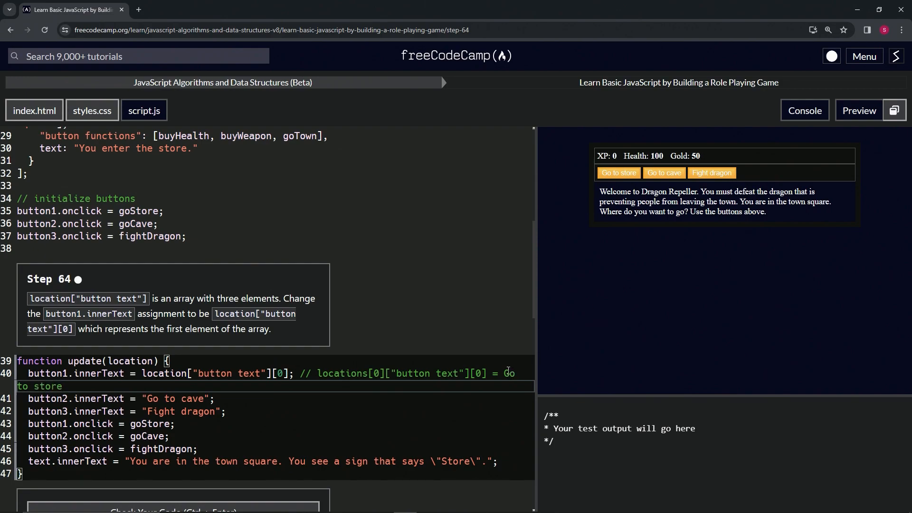
double_click(507, 372)
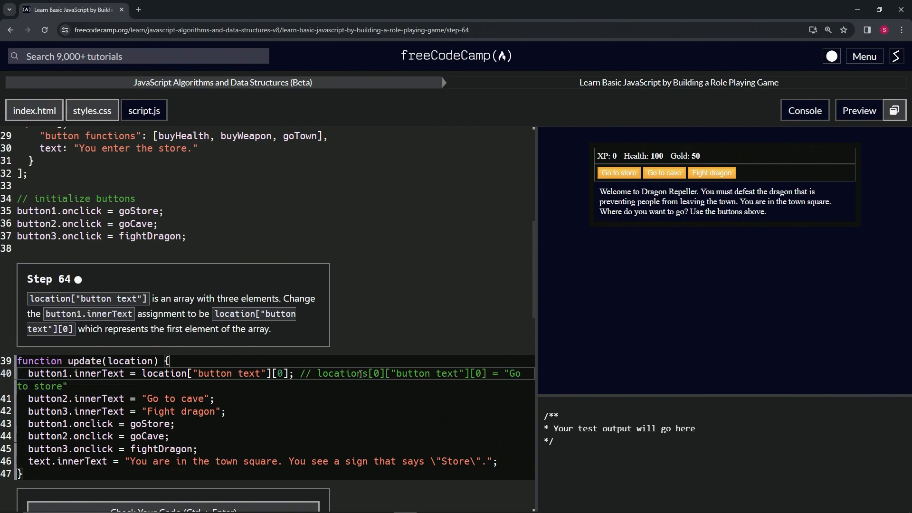
scroll(down, 3)
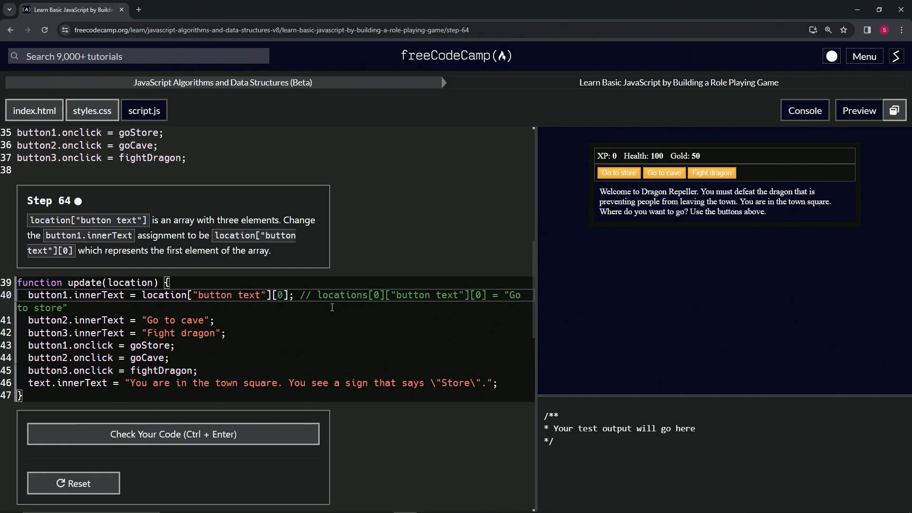
Run the Step 64 tests, submit the passing code and move on to Step 65.
click(173, 434)
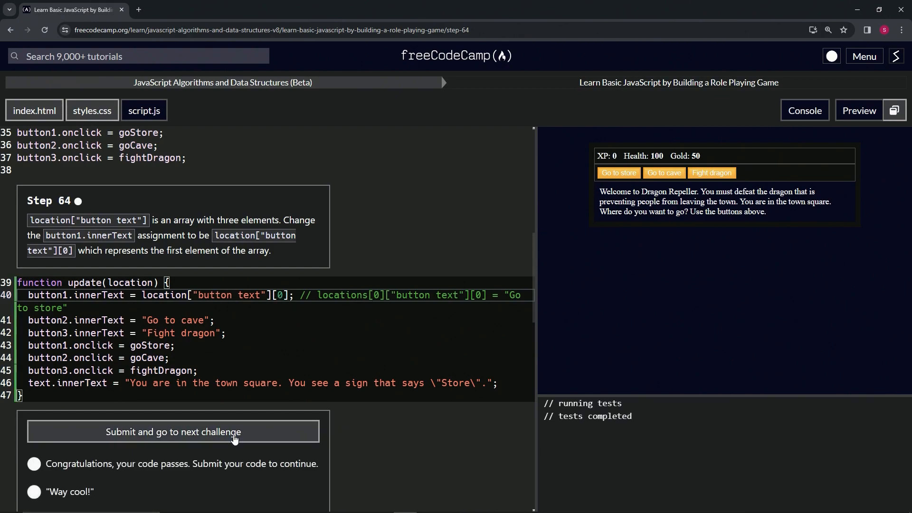
click(173, 431)
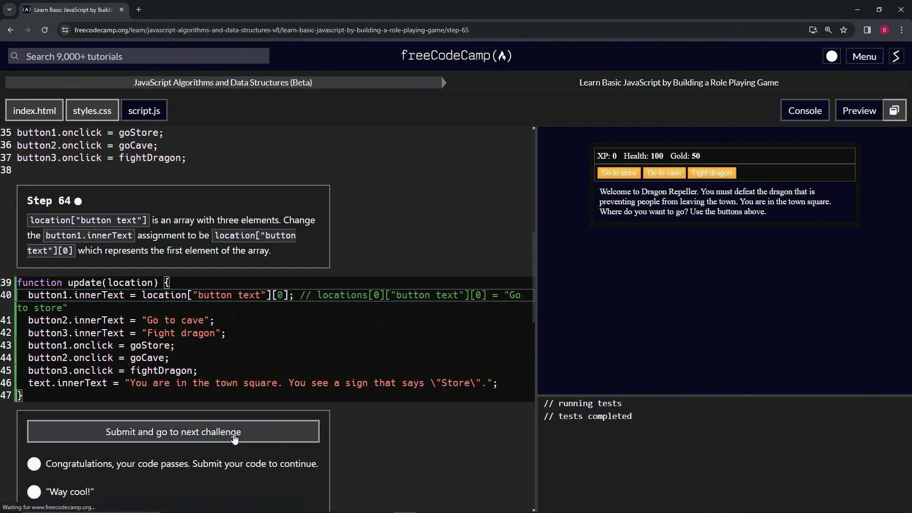
click(173, 431)
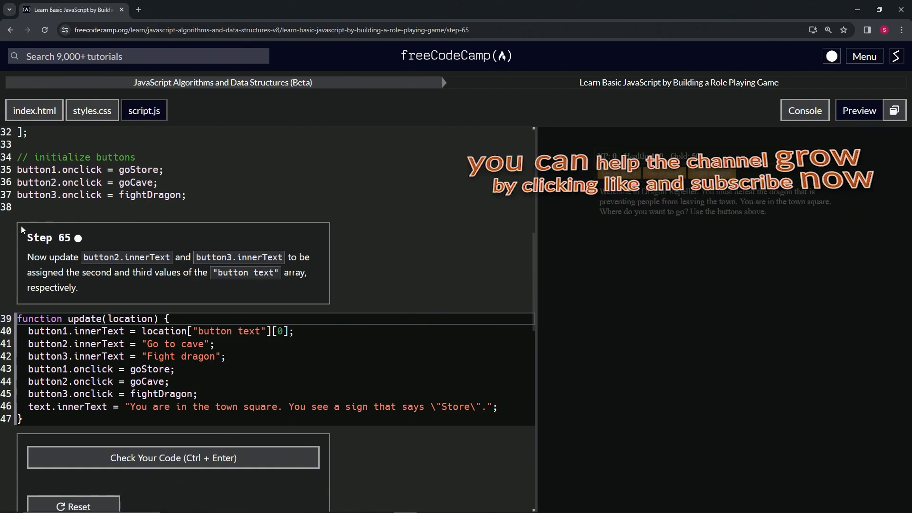
mouse_move(68, 243)
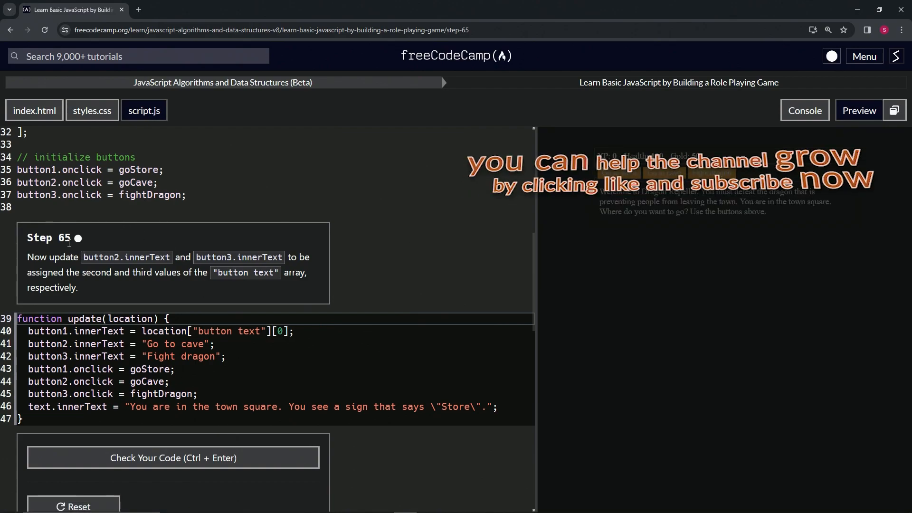